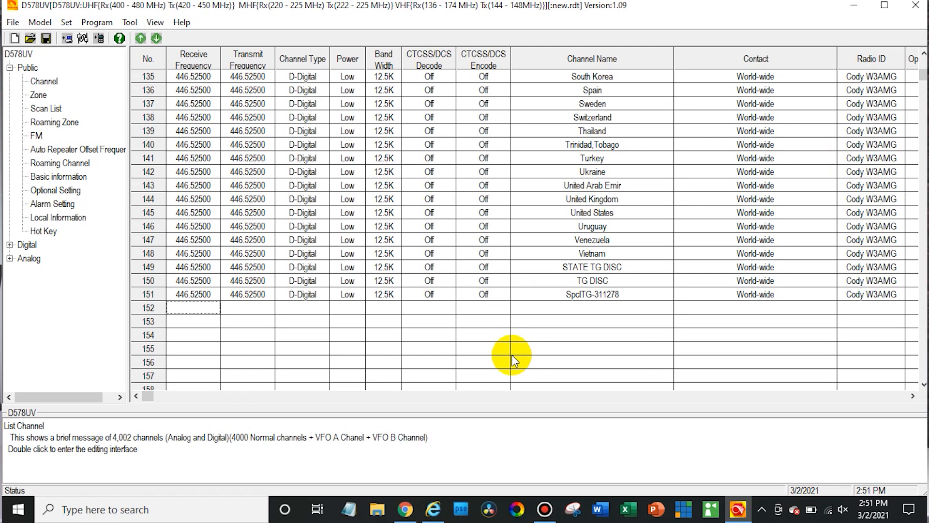
{"action": "mouse_move", "coordinate": [288, 23]}
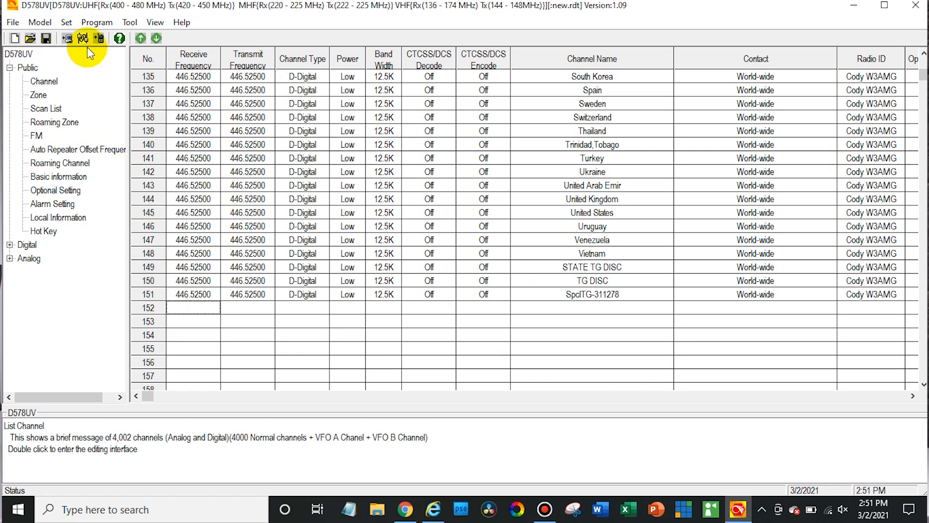
Step: Read only the radio's Other Data into the codeplug and acknowledge the completed read
{"action": "left_click", "coordinate": [82, 38]}
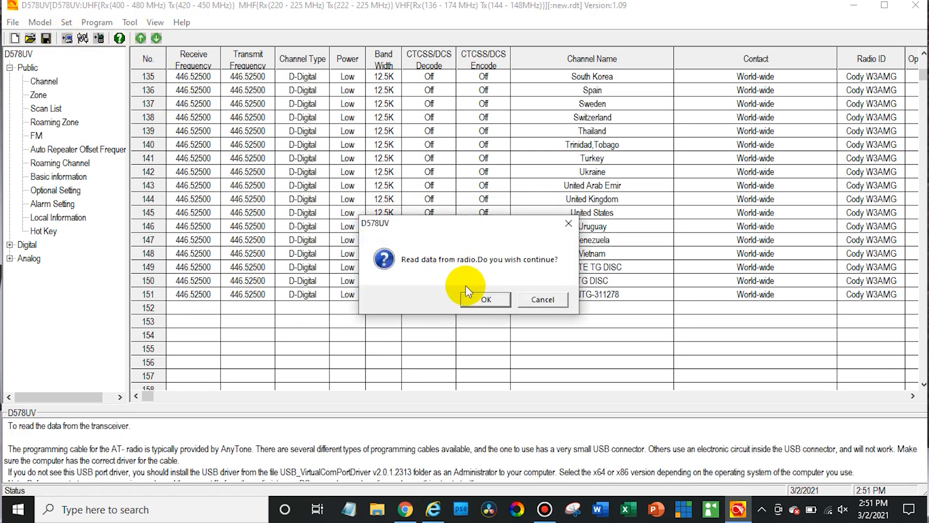
{"action": "left_click", "coordinate": [485, 299]}
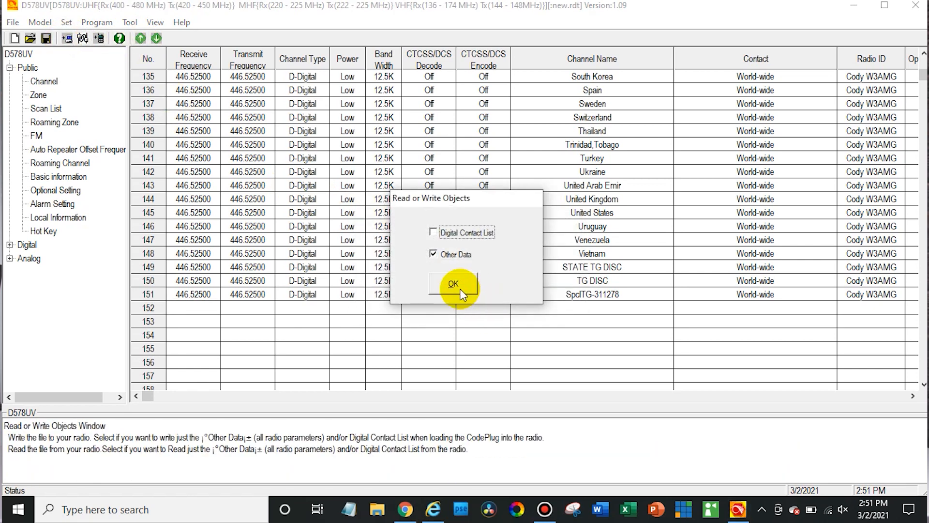
{"action": "left_click", "coordinate": [454, 283]}
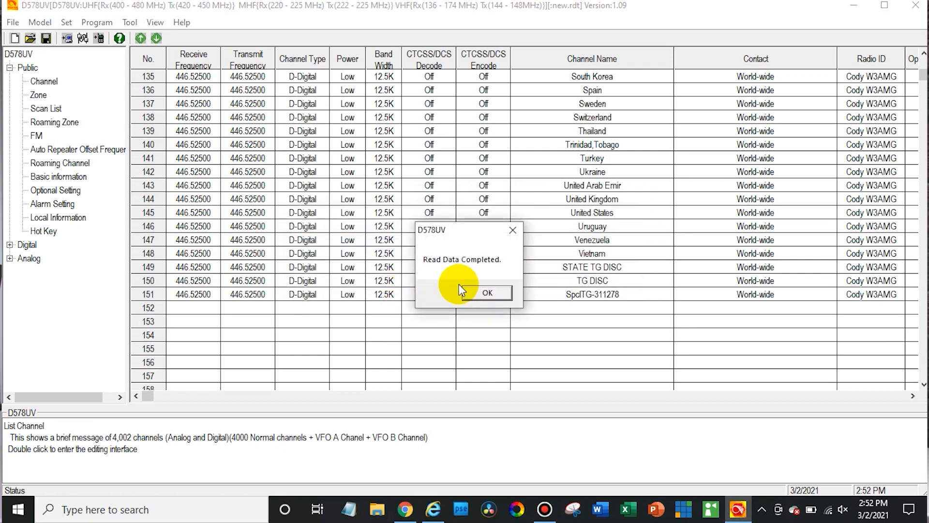
{"action": "left_click", "coordinate": [486, 292]}
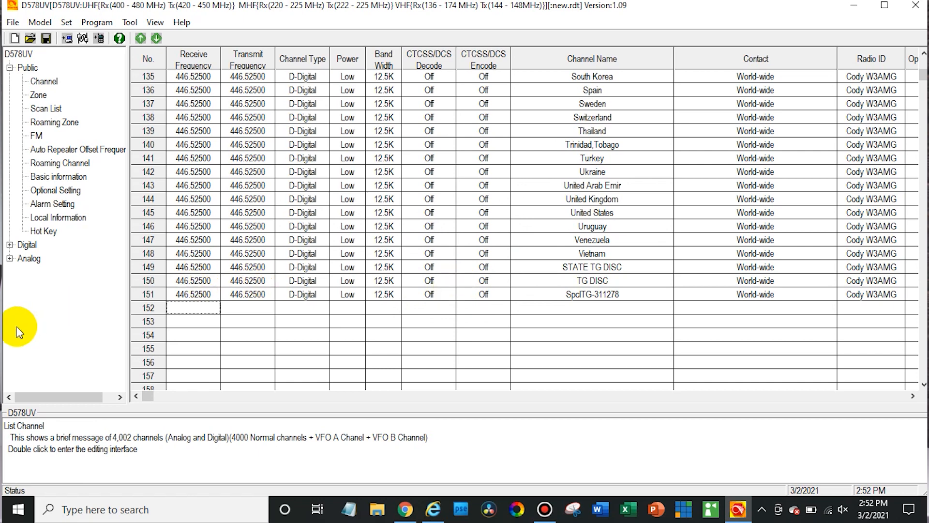
Step: Show the Contact/Talk Groups list under Digital, holding only World-wide 91
{"action": "left_click", "coordinate": [10, 245]}
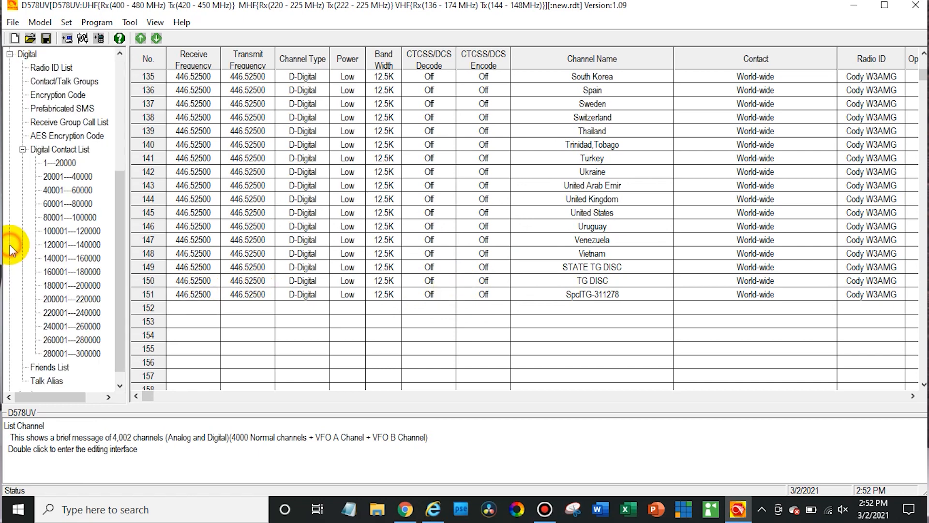
{"action": "mouse_move", "coordinate": [74, 160]}
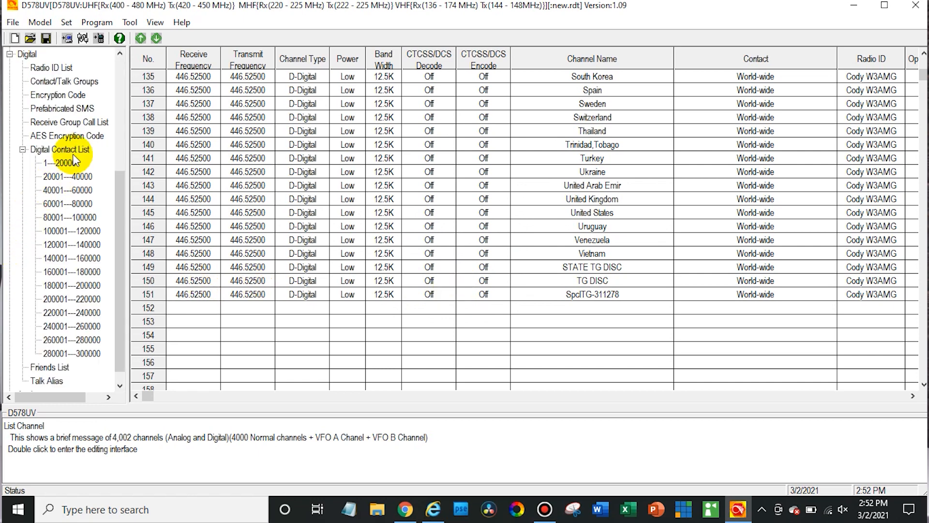
{"action": "mouse_move", "coordinate": [108, 103]}
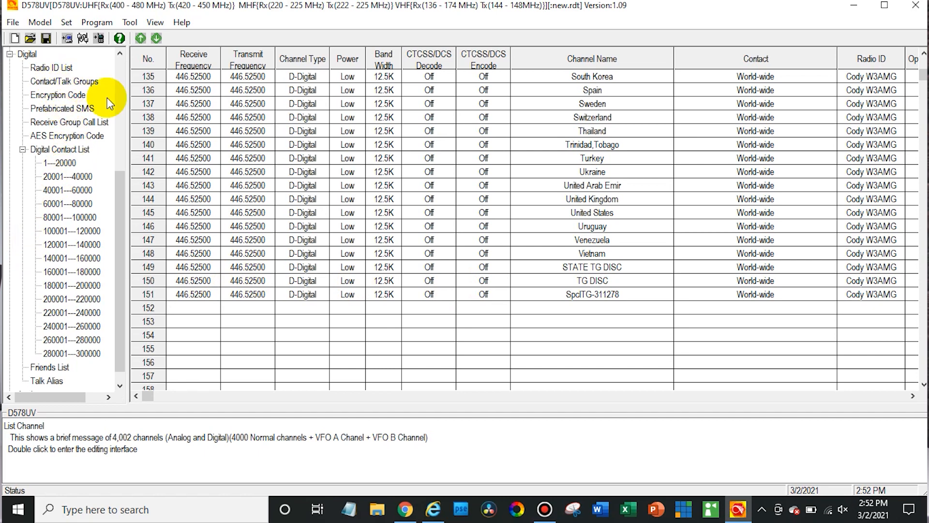
{"action": "left_click", "coordinate": [64, 82]}
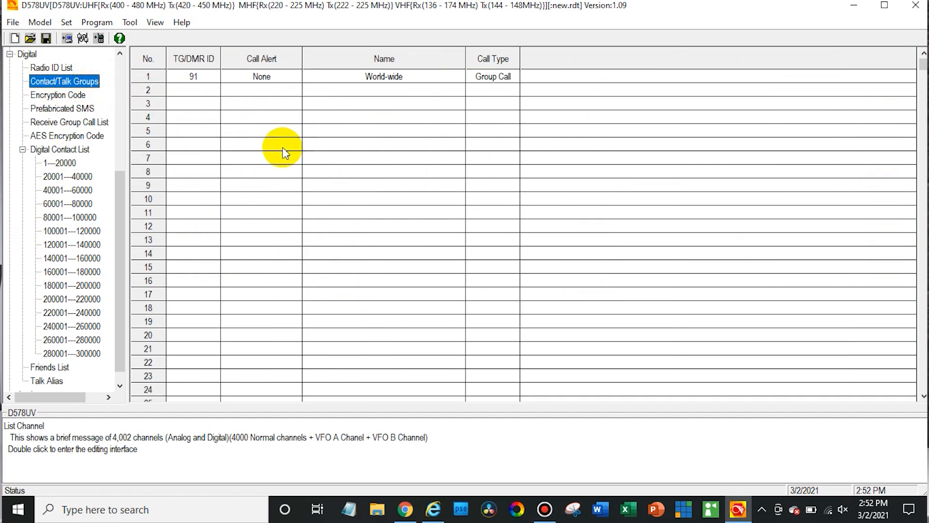
{"action": "mouse_move", "coordinate": [380, 113]}
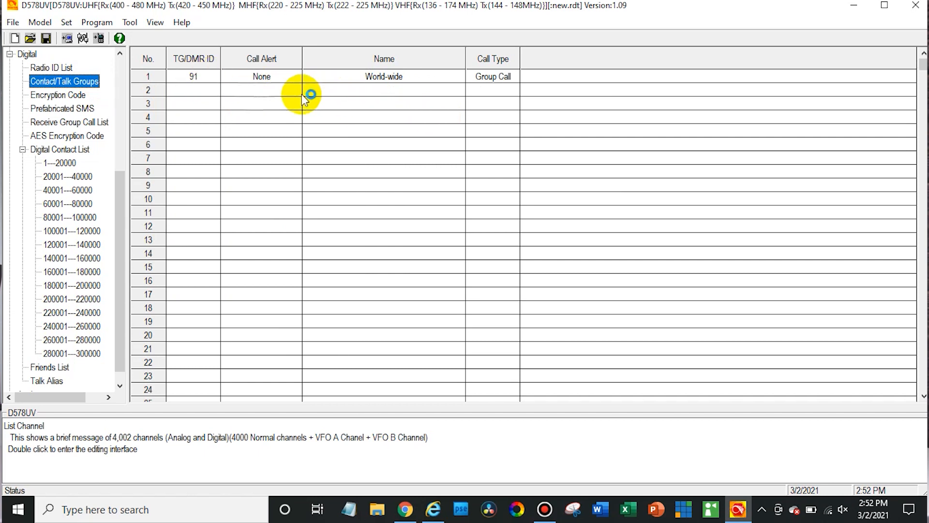
{"action": "mouse_move", "coordinate": [212, 96]}
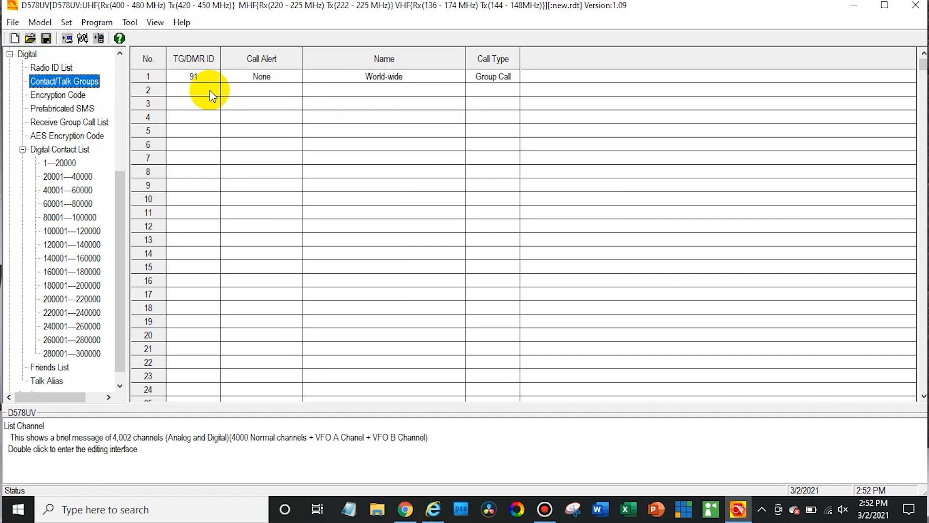
{"action": "mouse_move", "coordinate": [415, 210]}
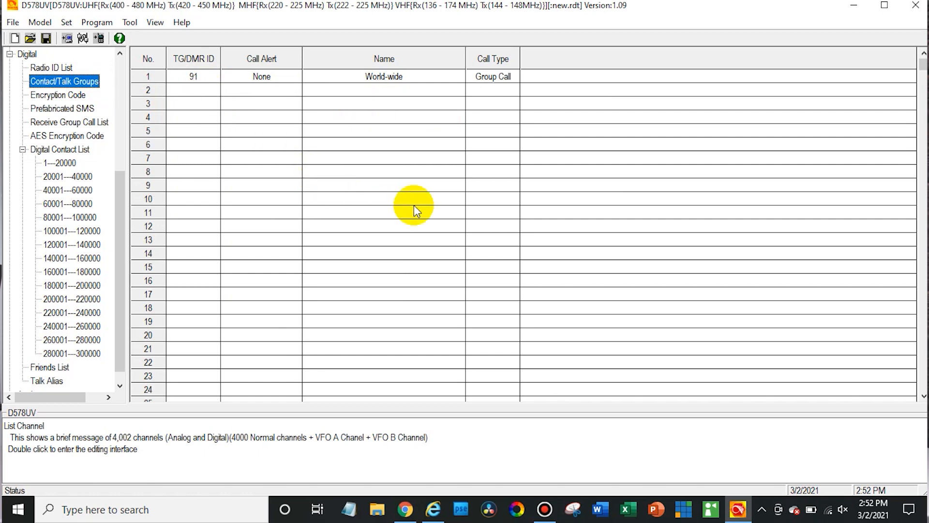
Step: From pistar.uk/downloads/anytone, download the full BrandMeister TalkGroup List for AnyTone
{"action": "left_click", "coordinate": [404, 509]}
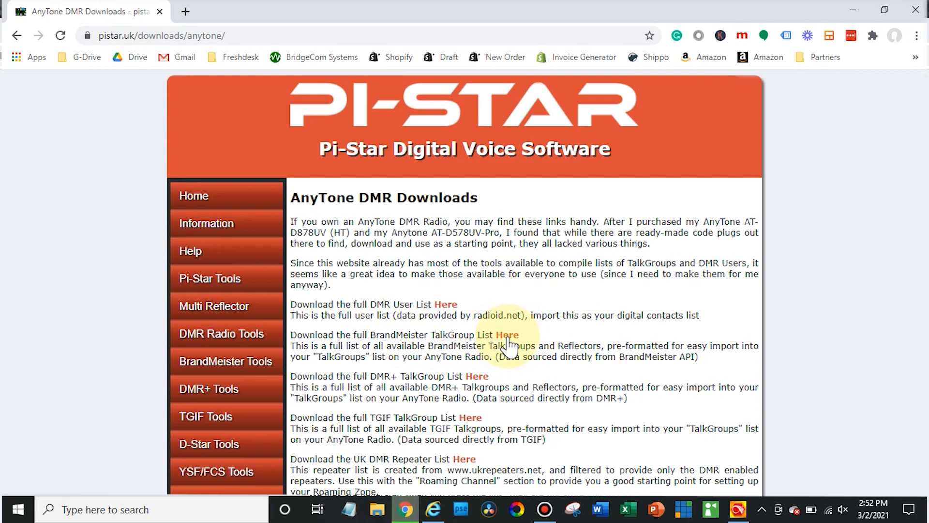
{"action": "left_click", "coordinate": [507, 335]}
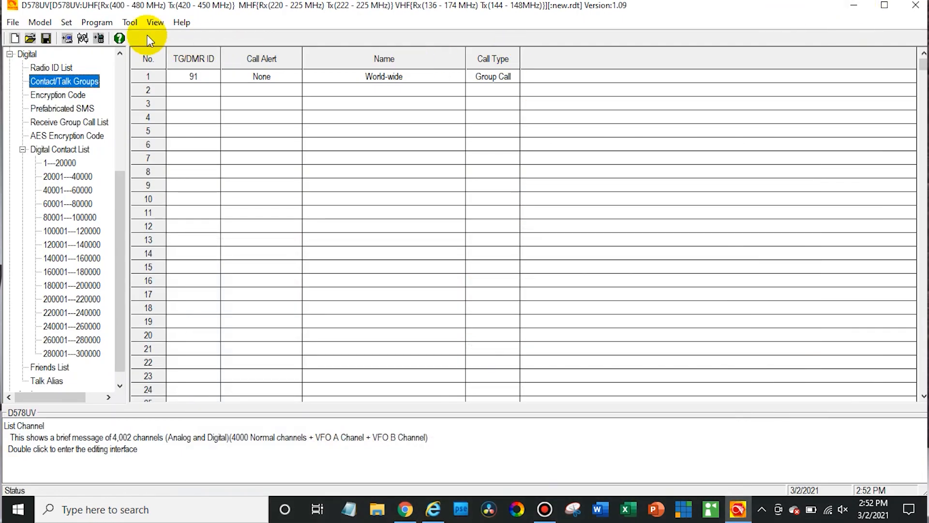
Step: Start the Tool > Import from CSV dialog and acknowledge the compatibility warning
{"action": "left_click", "coordinate": [129, 22]}
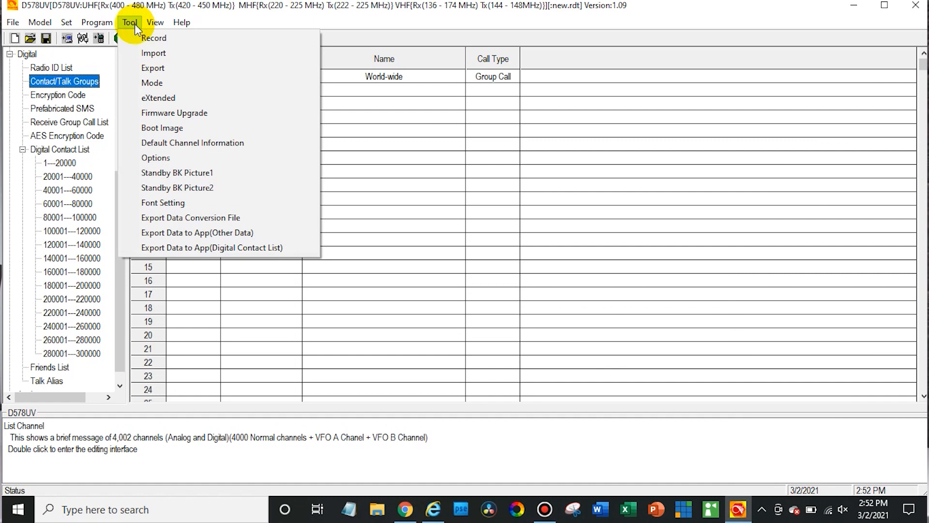
{"action": "left_click", "coordinate": [153, 53]}
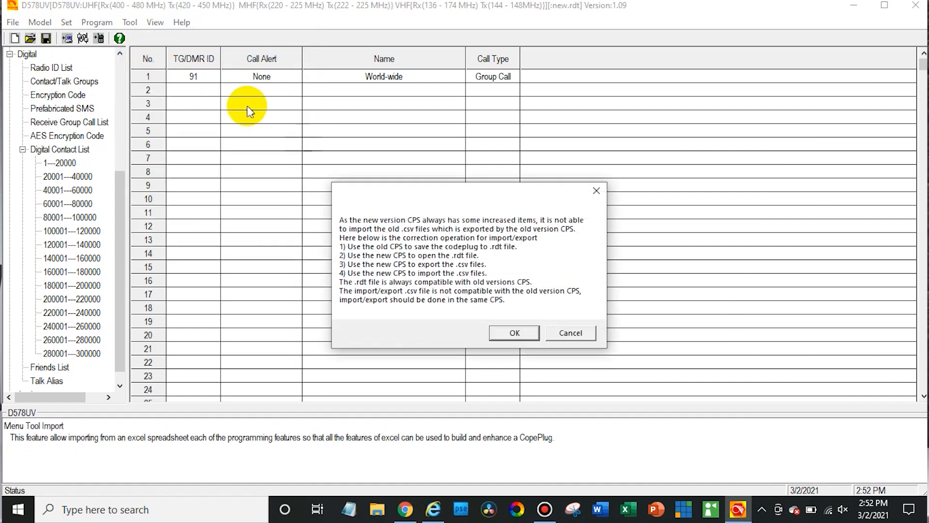
{"action": "mouse_move", "coordinate": [491, 301]}
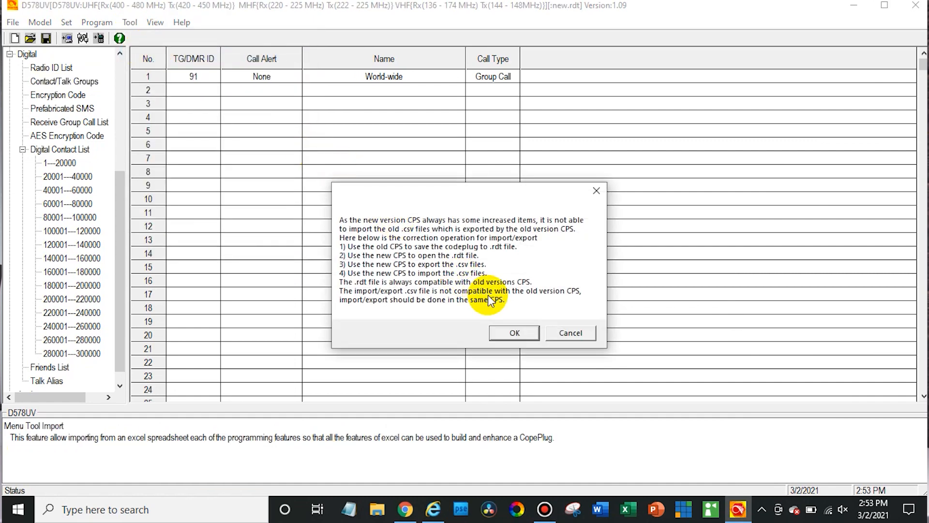
{"action": "left_click", "coordinate": [514, 333]}
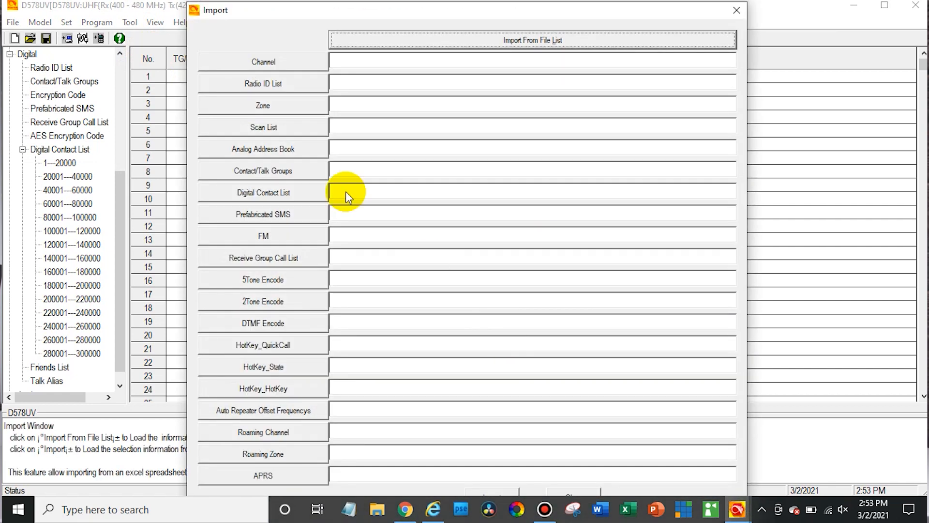
{"action": "mouse_move", "coordinate": [291, 148]}
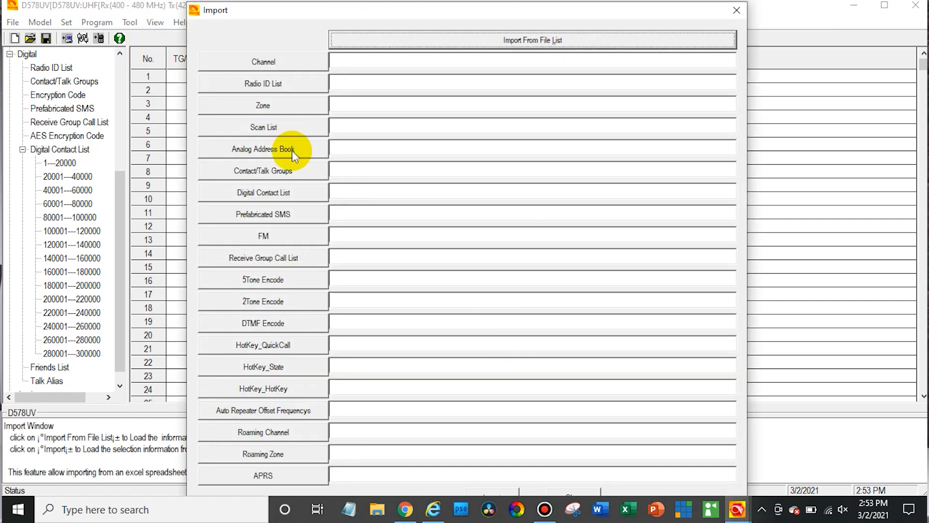
{"action": "mouse_move", "coordinate": [284, 127]}
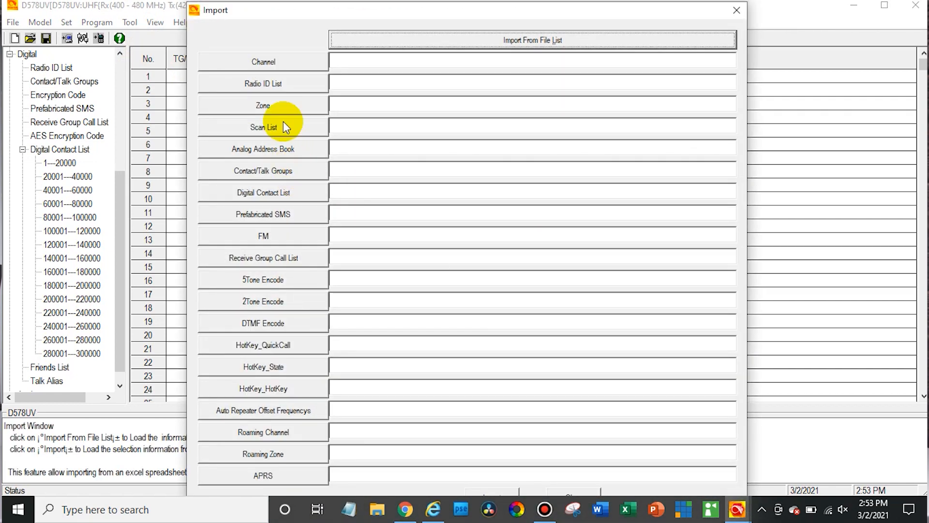
{"action": "mouse_move", "coordinate": [278, 175]}
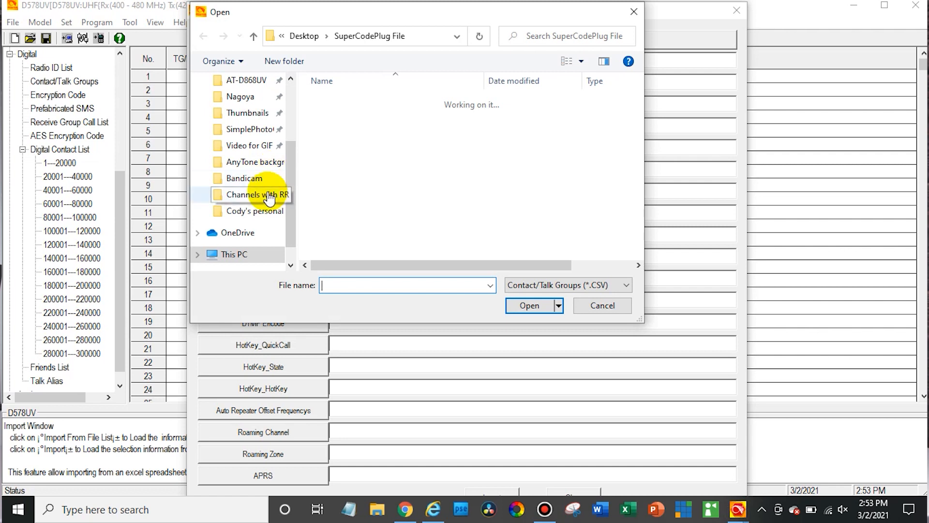
Step: Choose AnyTone_BM_TalkGroups on the Desktop as the Contact/Talk Groups source file
{"action": "scroll", "scroll_direction": "up", "scroll_amount": 3}
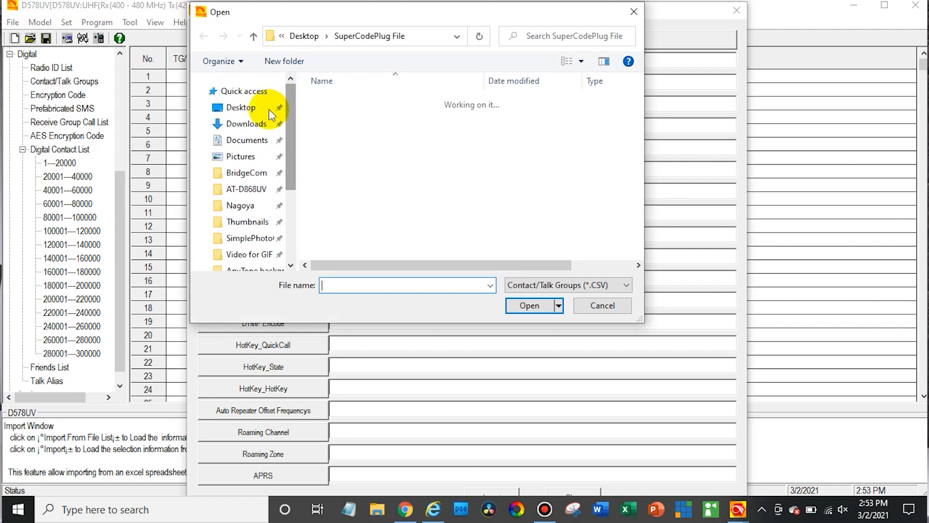
{"action": "left_click", "coordinate": [241, 108]}
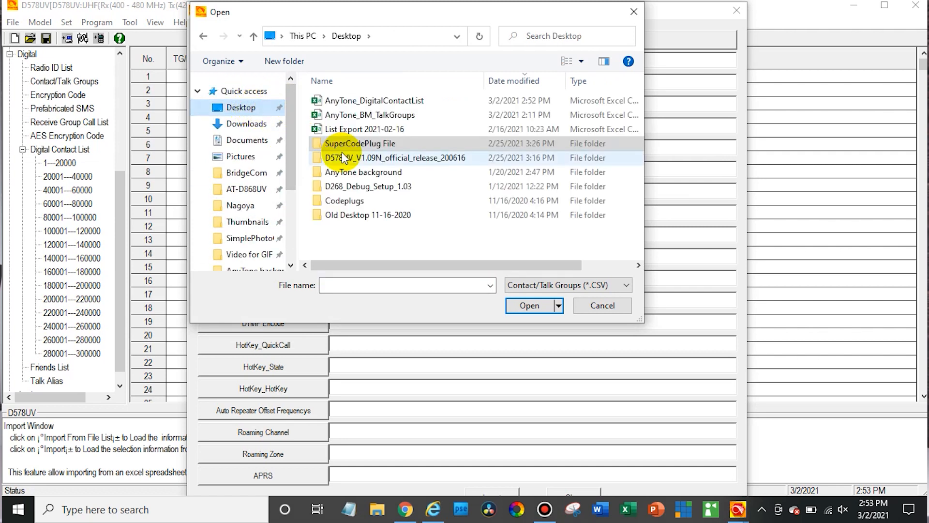
{"action": "mouse_move", "coordinate": [497, 243]}
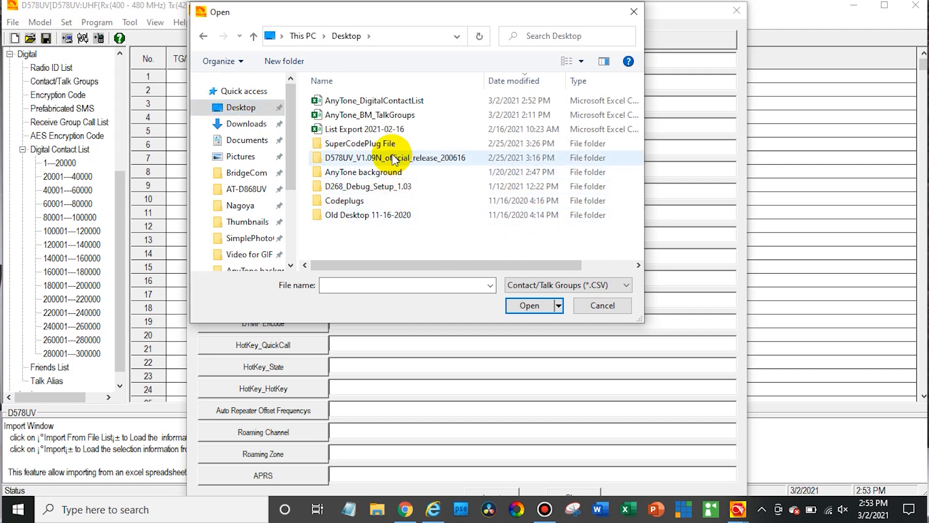
{"action": "mouse_move", "coordinate": [397, 129]}
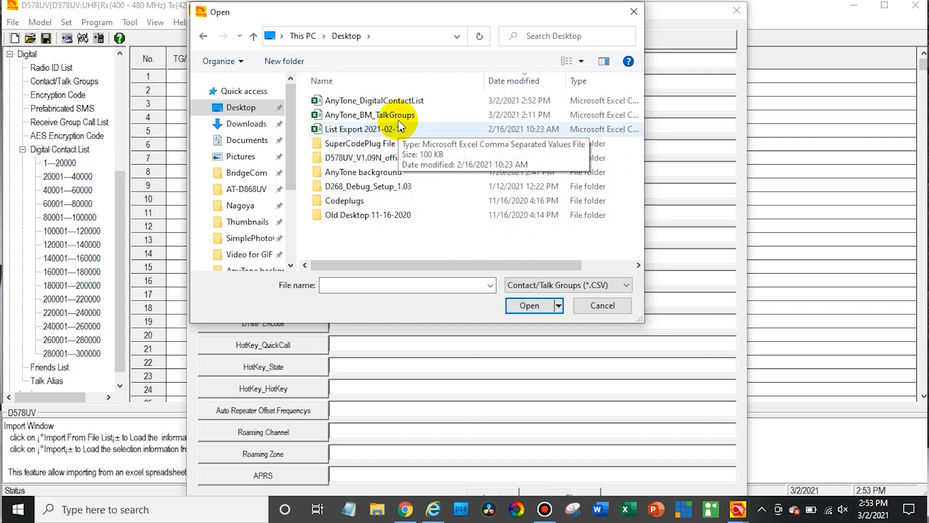
{"action": "mouse_move", "coordinate": [431, 132]}
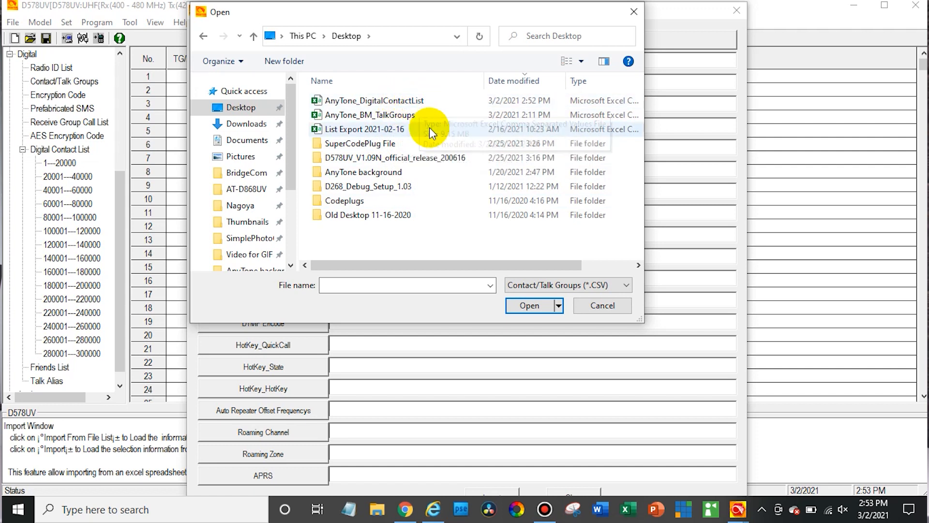
{"action": "left_click", "coordinate": [370, 116]}
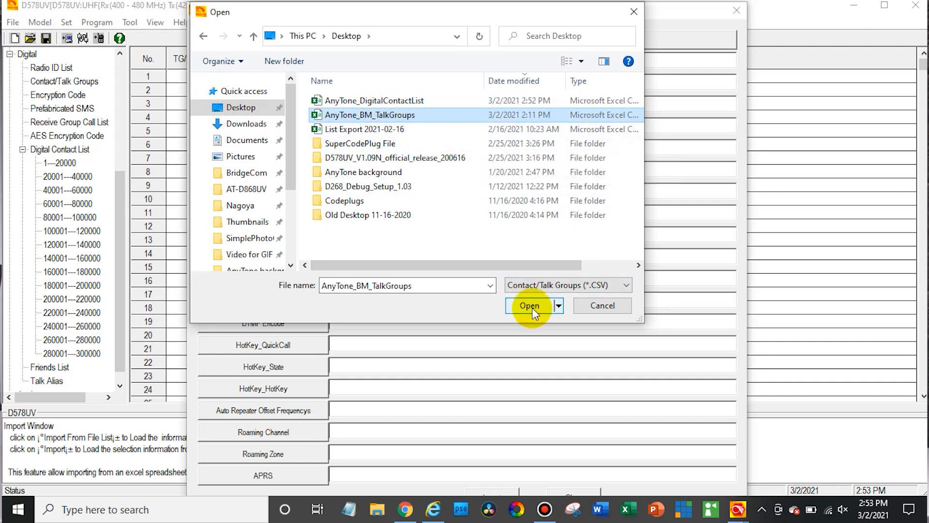
{"action": "left_click", "coordinate": [529, 305]}
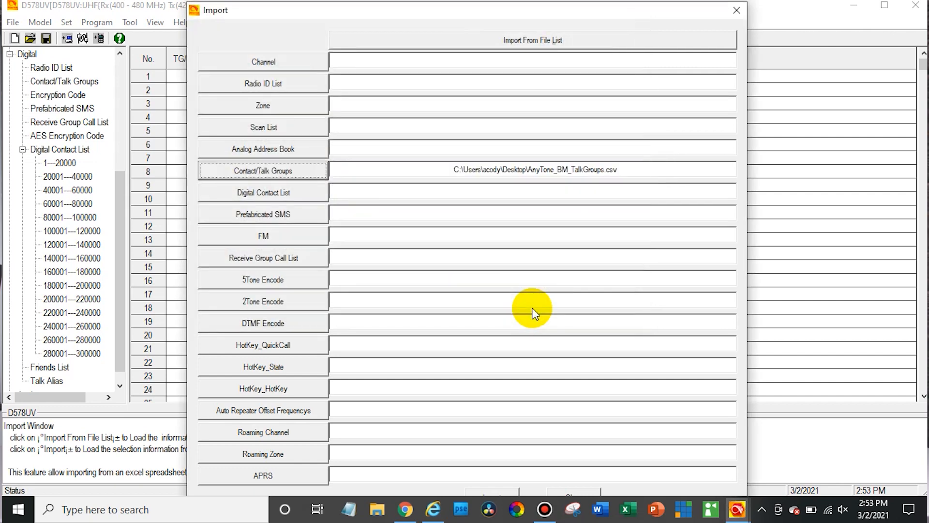
{"action": "mouse_move", "coordinate": [483, 9]}
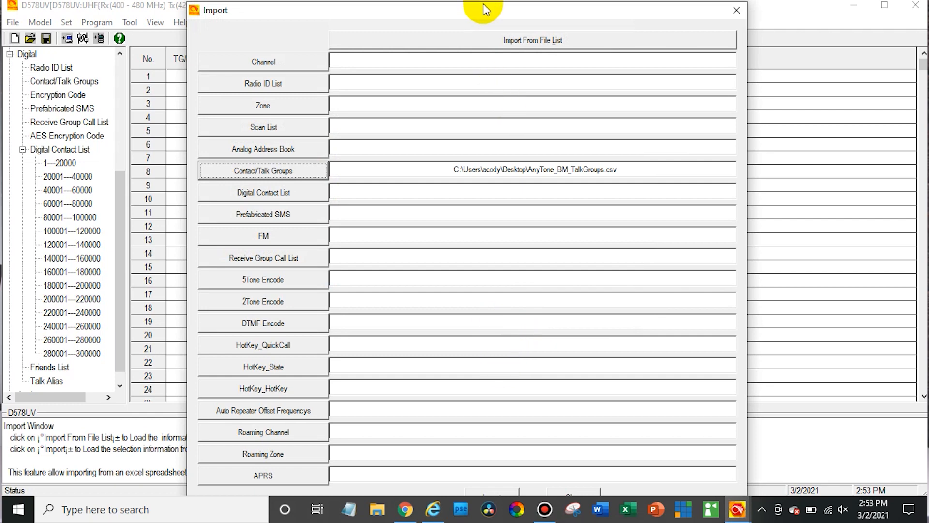
{"action": "mouse_move", "coordinate": [491, 272]}
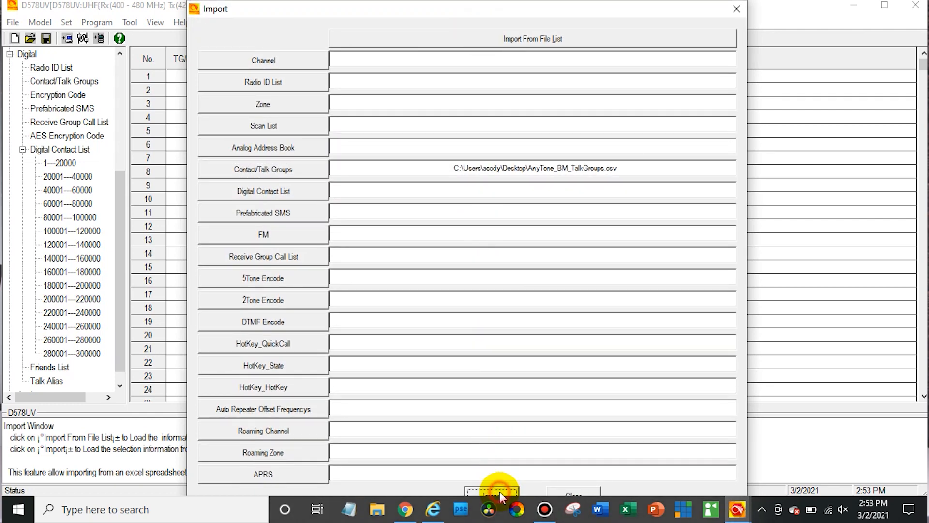
{"action": "mouse_move", "coordinate": [592, 361]}
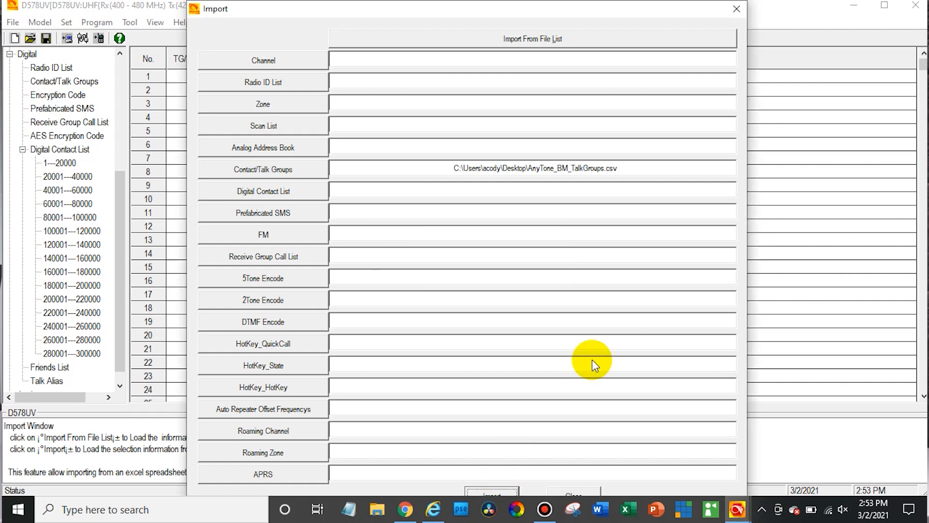
Step: Run the import so the list fills with TG1 Local, TG2 Cluster, TG91 World-wide and more
{"action": "left_click", "coordinate": [491, 493]}
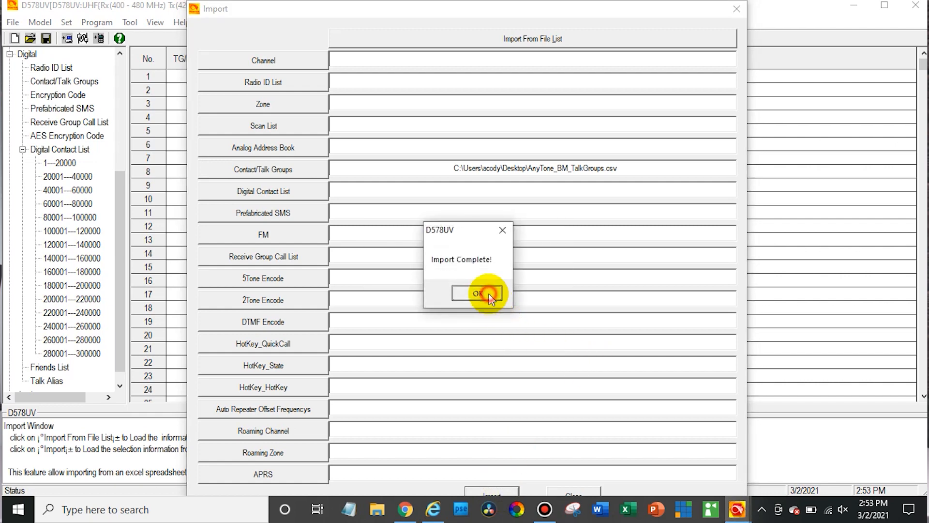
{"action": "left_click", "coordinate": [478, 294]}
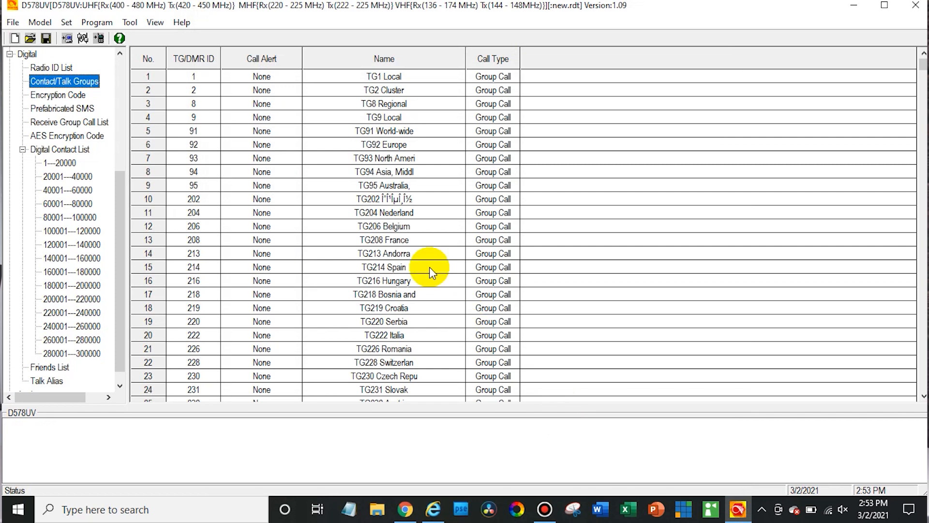
{"action": "mouse_move", "coordinate": [622, 254]}
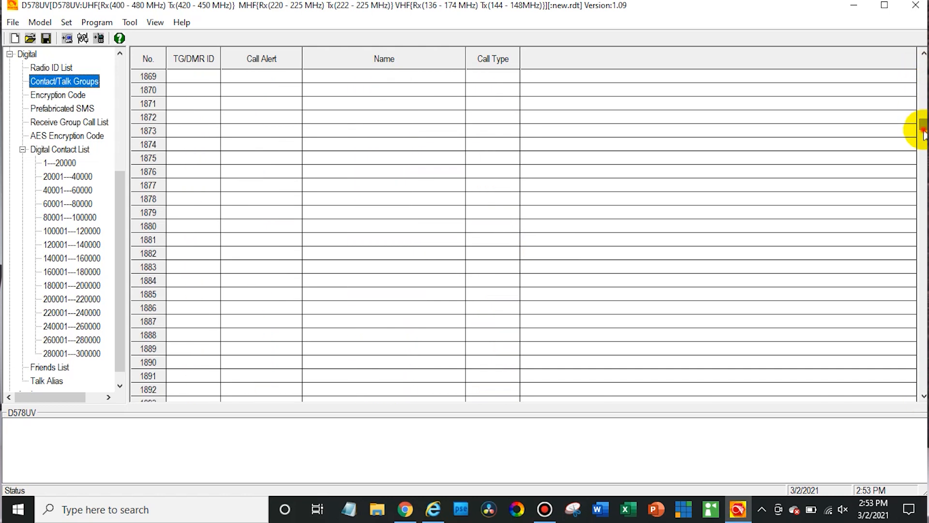
{"action": "scroll", "scroll_direction": "up", "scroll_amount": 3}
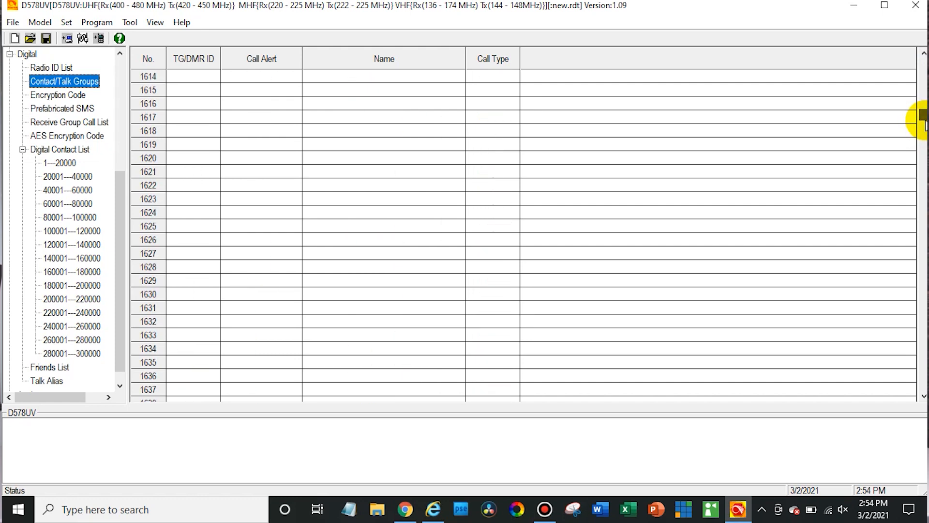
{"action": "scroll", "scroll_direction": "up", "scroll_amount": 3}
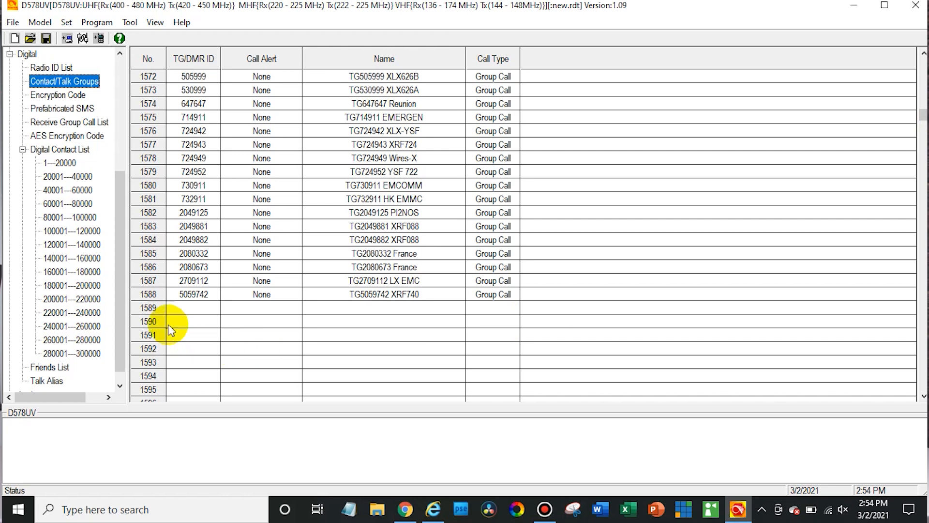
{"action": "mouse_move", "coordinate": [348, 294]}
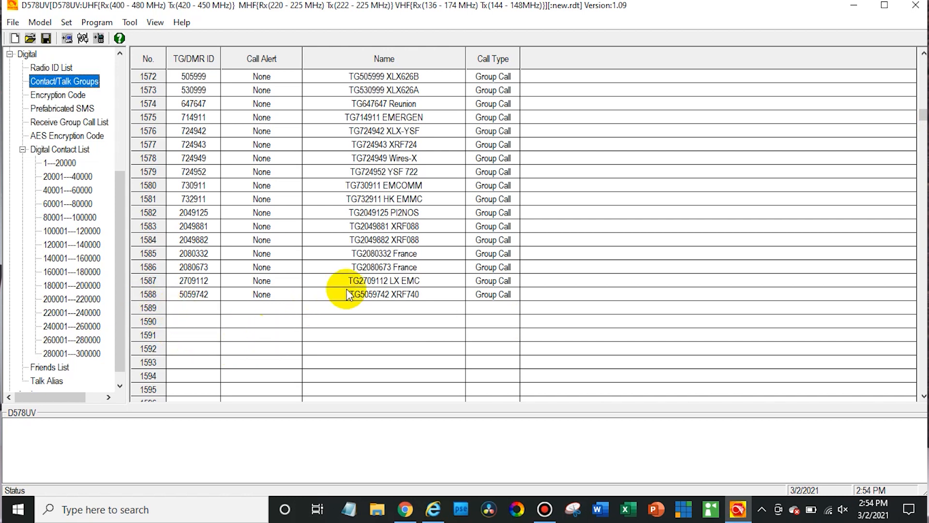
{"action": "mouse_move", "coordinate": [894, 80]}
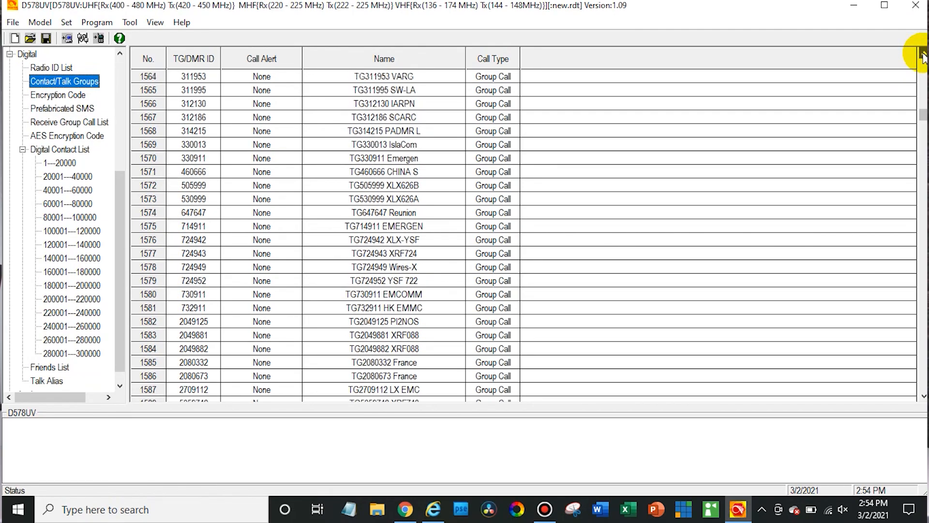
{"action": "scroll", "scroll_direction": "up", "scroll_amount": 3}
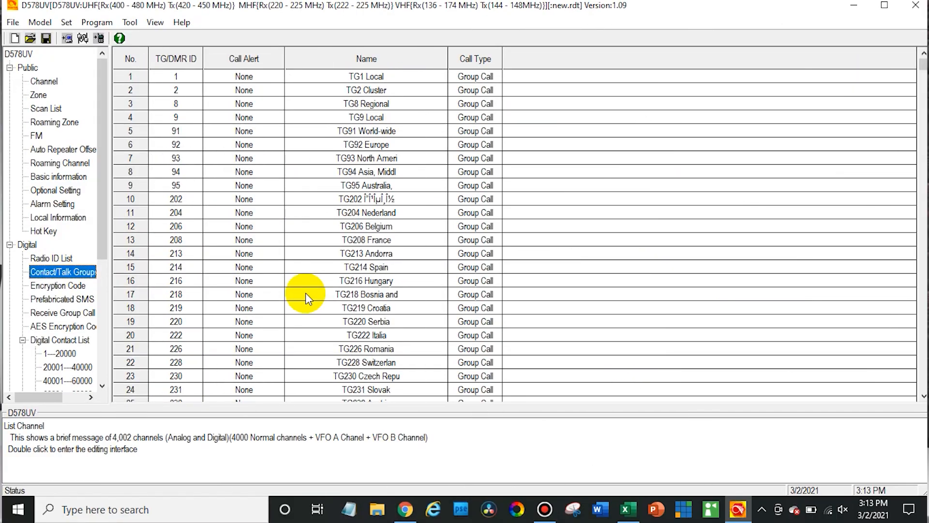
{"action": "mouse_move", "coordinate": [50, 98]}
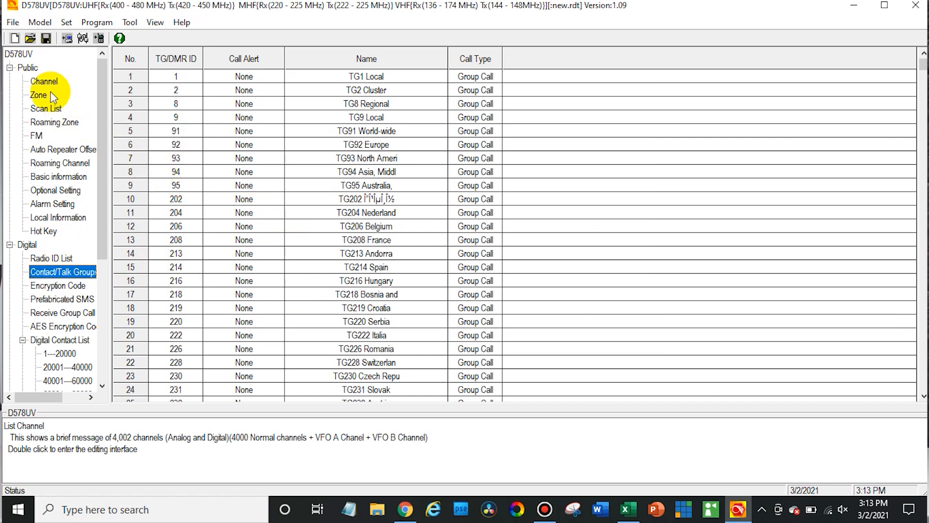
Step: Show the channel list under Public, ending at channel 152 KCI Repeater
{"action": "left_click", "coordinate": [44, 81]}
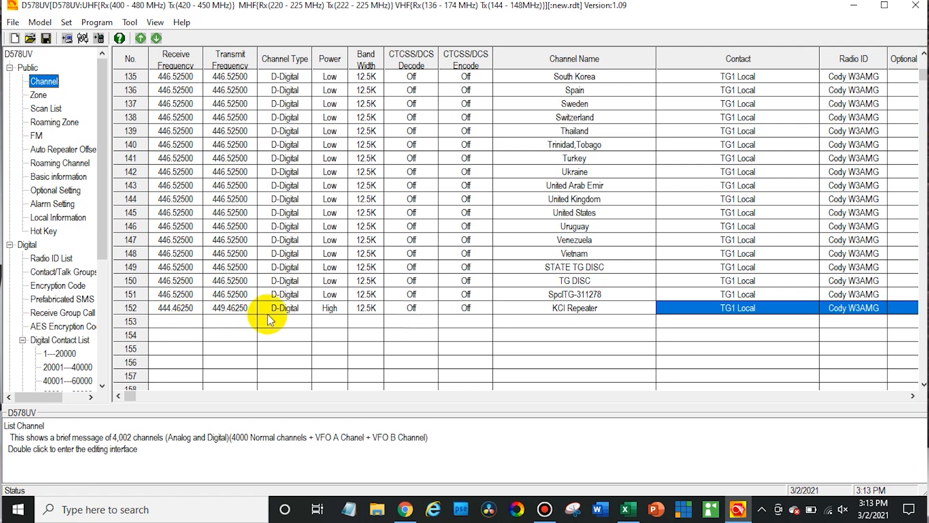
{"action": "mouse_move", "coordinate": [231, 331]}
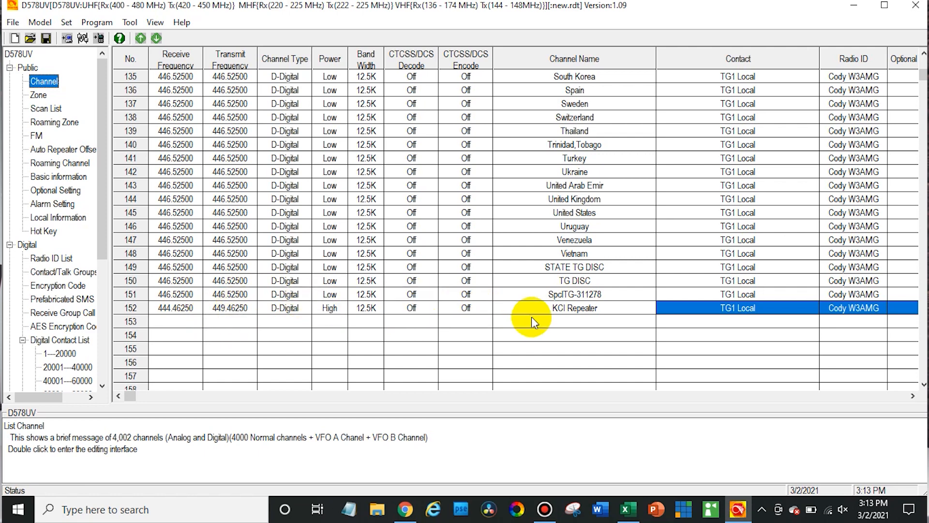
Step: Bring up channel 152 KCI Repeater's edit window, currently using contact TG1 Local
{"action": "double_click", "coordinate": [573, 308]}
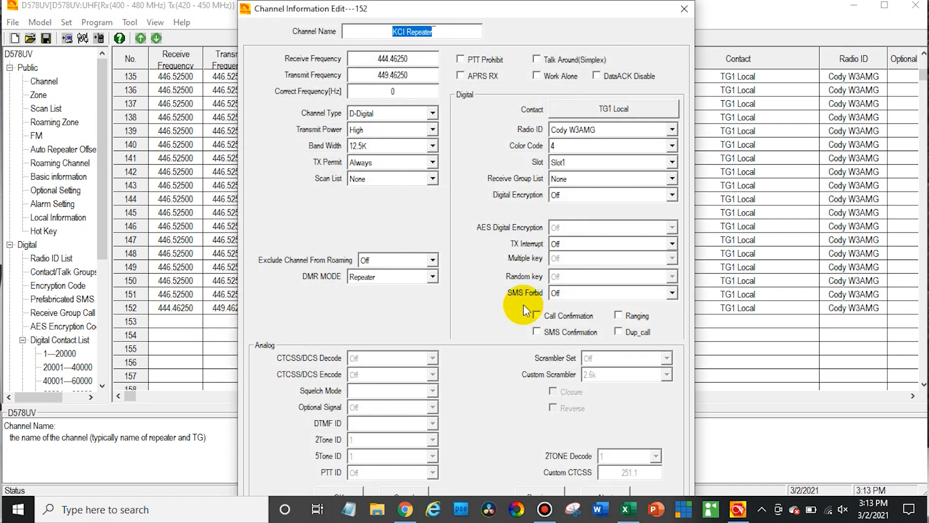
{"action": "mouse_move", "coordinate": [477, 210]}
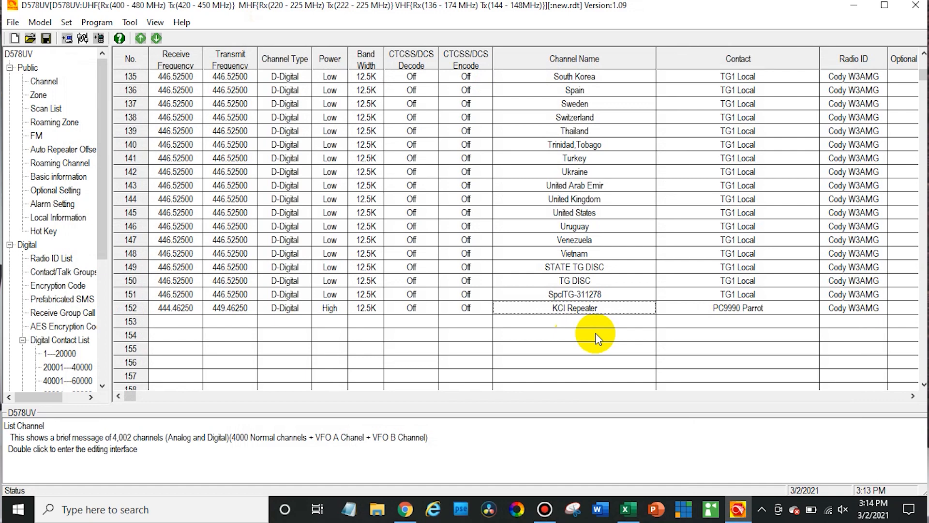
Step: Confirm COM3 as the port and write the codeplug's Other Data to the radio
{"action": "left_click", "coordinate": [64, 81]}
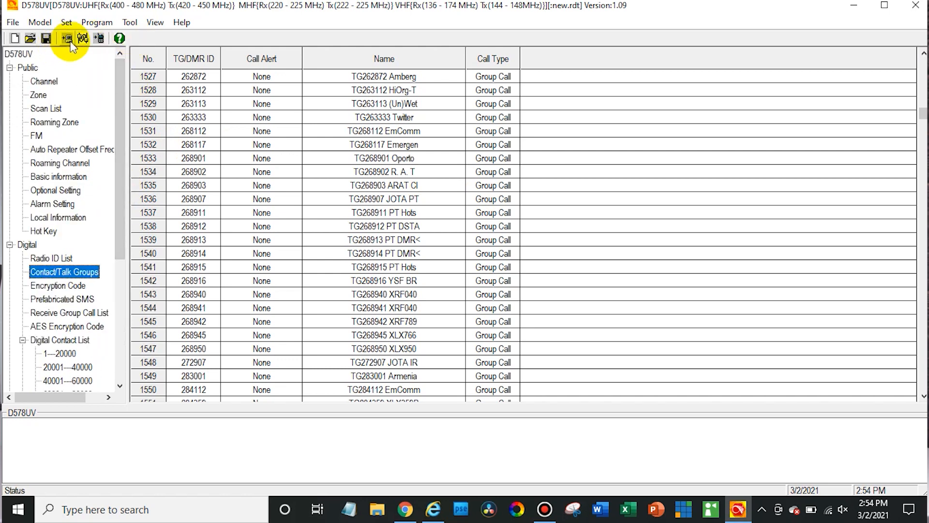
{"action": "left_click", "coordinate": [66, 37]}
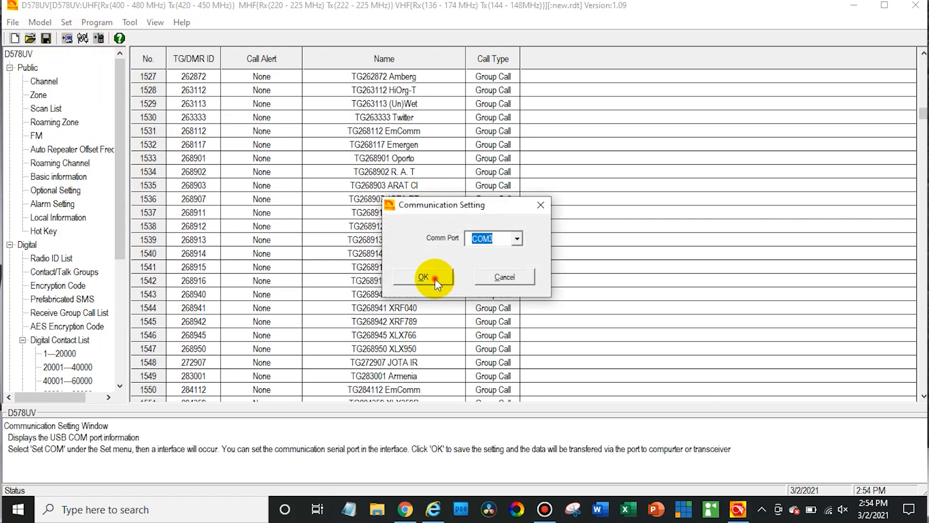
{"action": "left_click", "coordinate": [422, 276]}
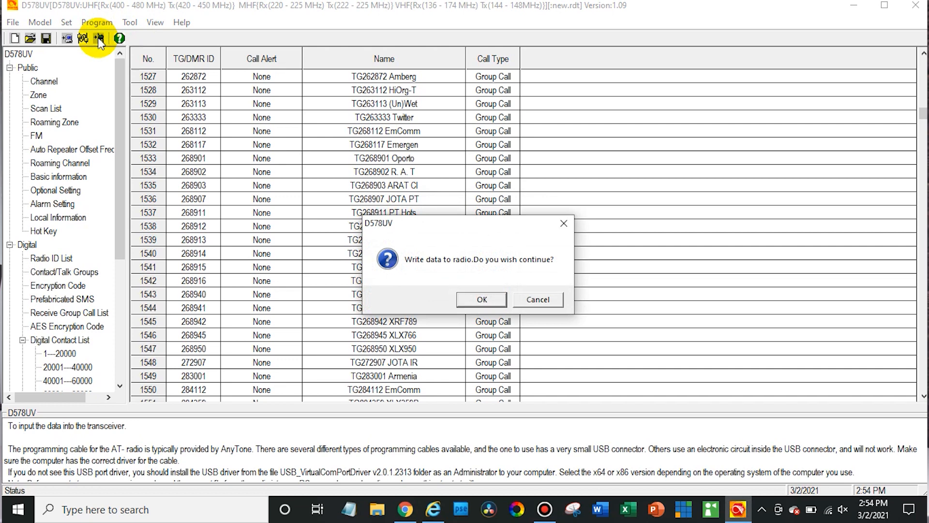
{"action": "left_click", "coordinate": [482, 299]}
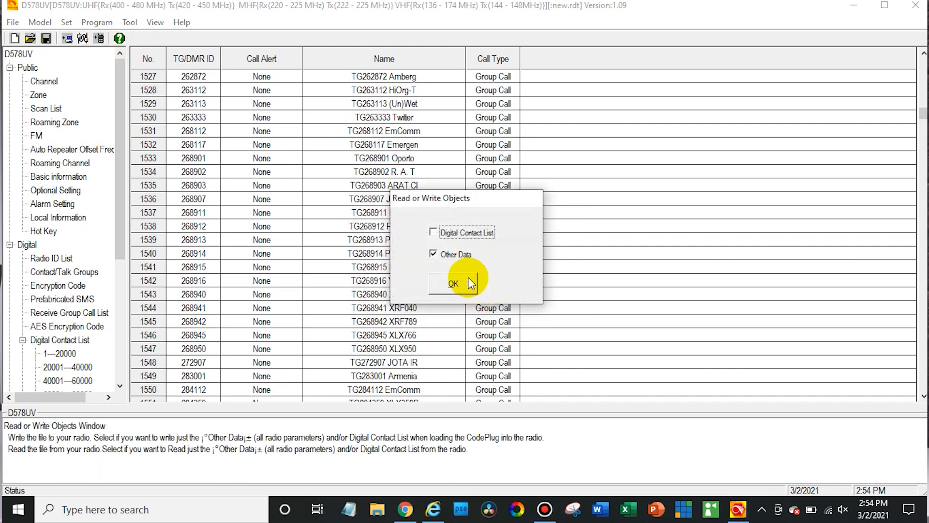
{"action": "mouse_move", "coordinate": [454, 245]}
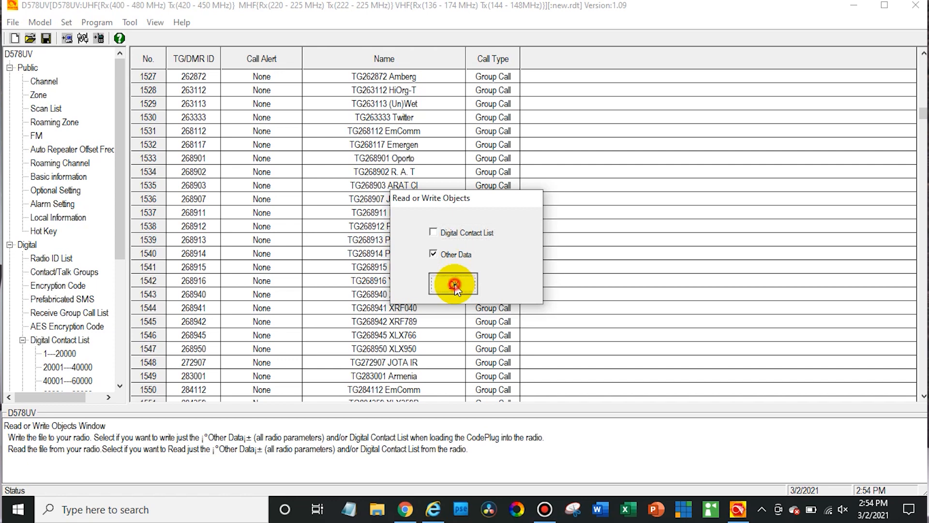
{"action": "left_click", "coordinate": [452, 284]}
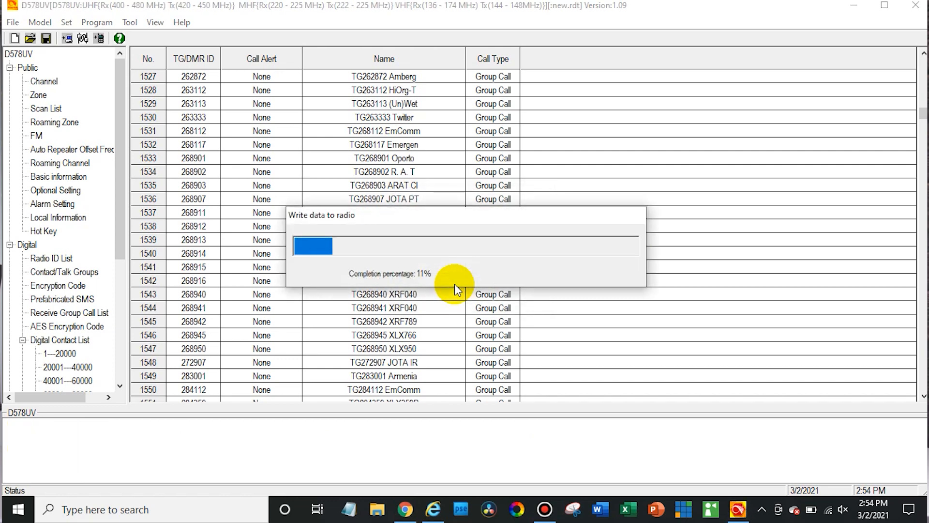